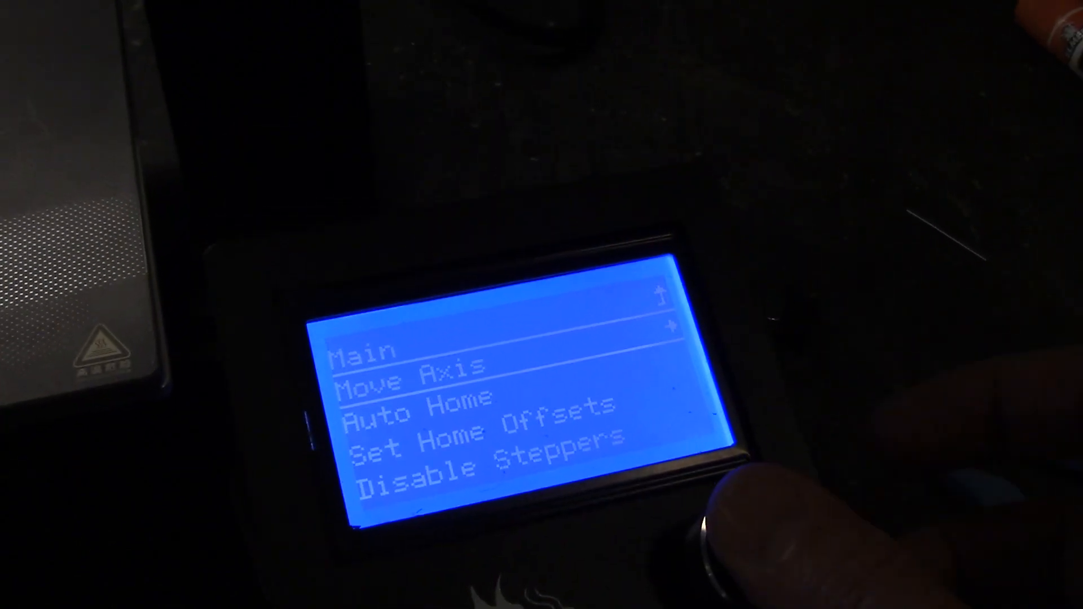
- Enter the Move Axis submenu listing Move X, Move Y, Move Z and Extruder
left_click(709, 541)
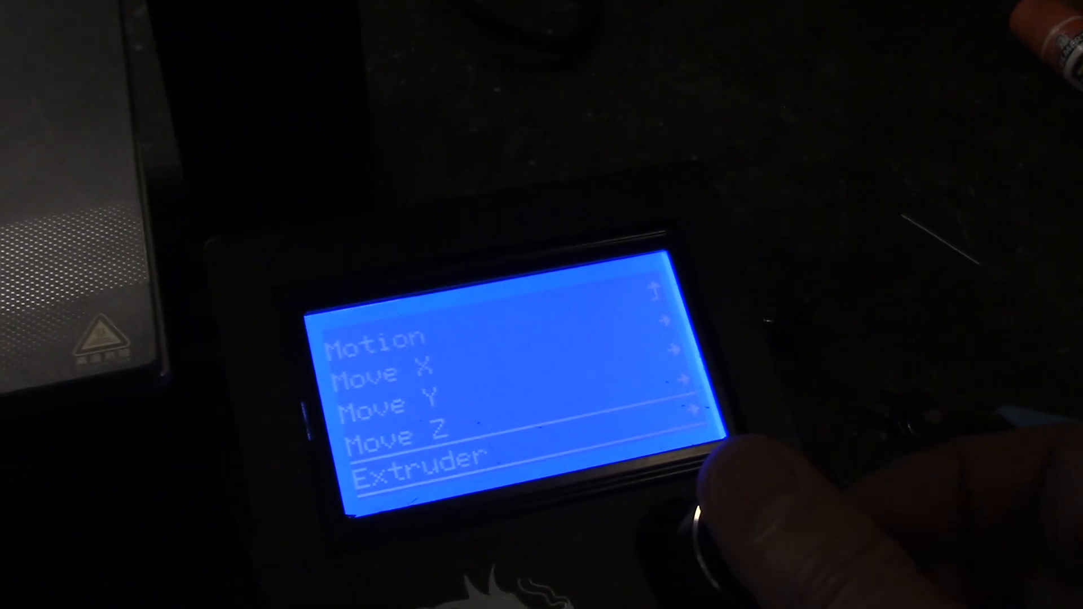